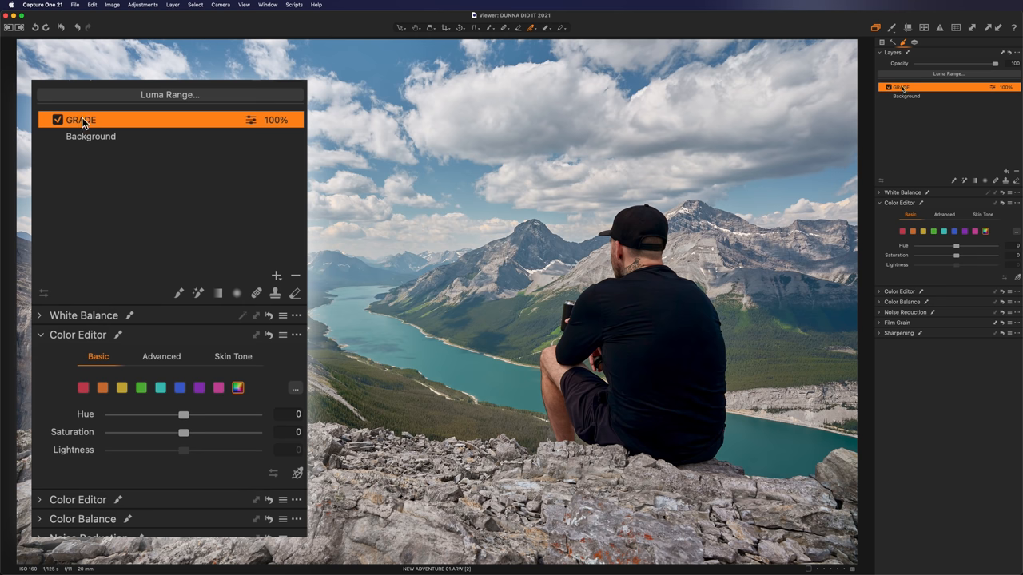
pyautogui.moveTo(607, 303)
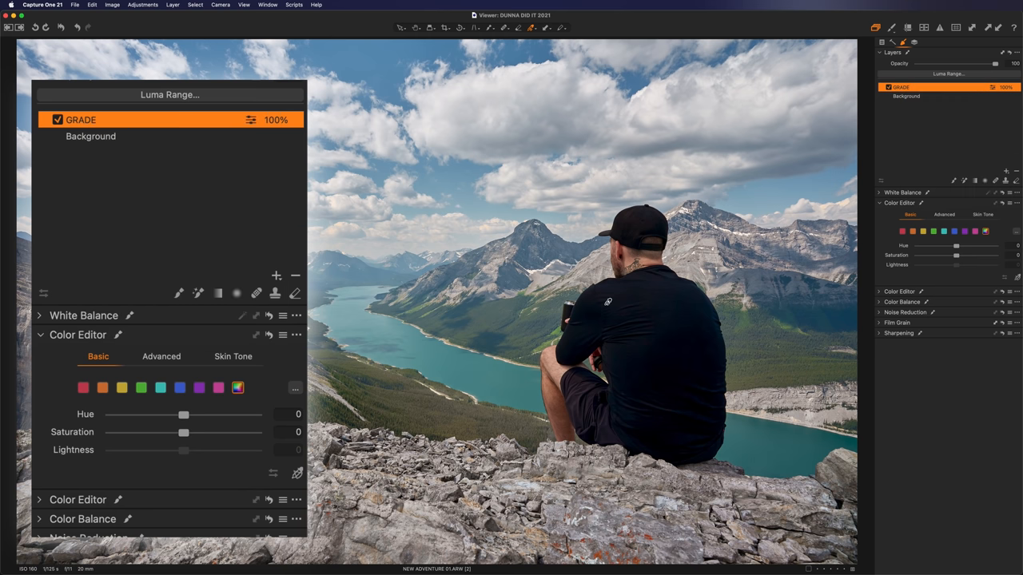